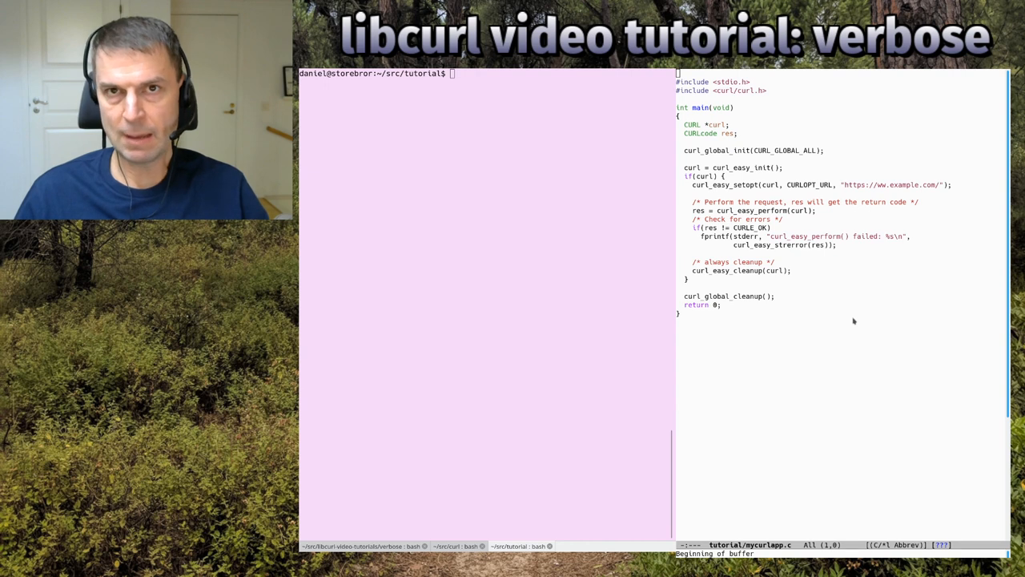
mouse_move(856, 264)
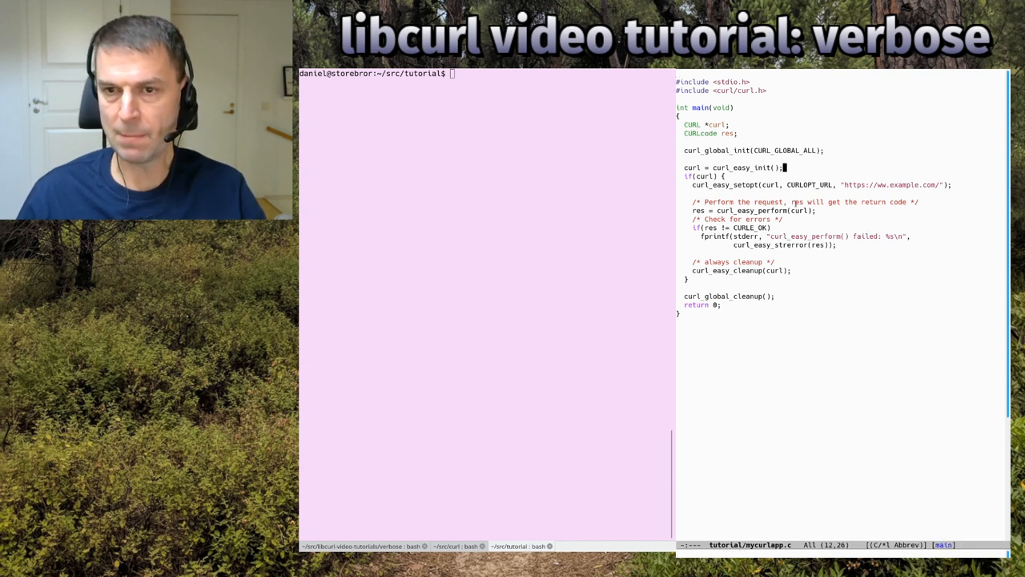
mouse_move(829, 199)
text(make)
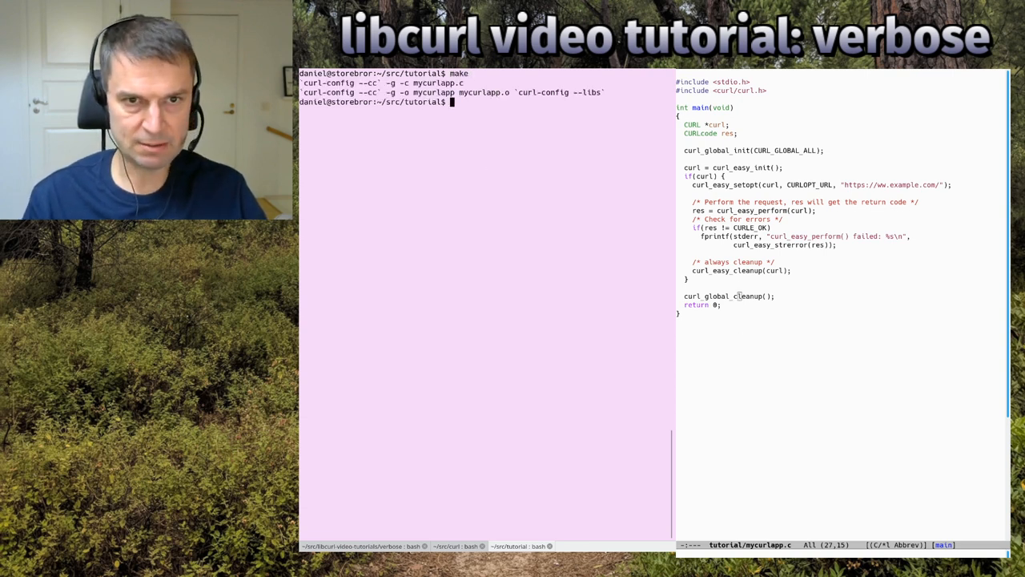
Run ./mycurlapp in bash, which fails with "Couldn't resolve host name"
text(./mycurlapp)
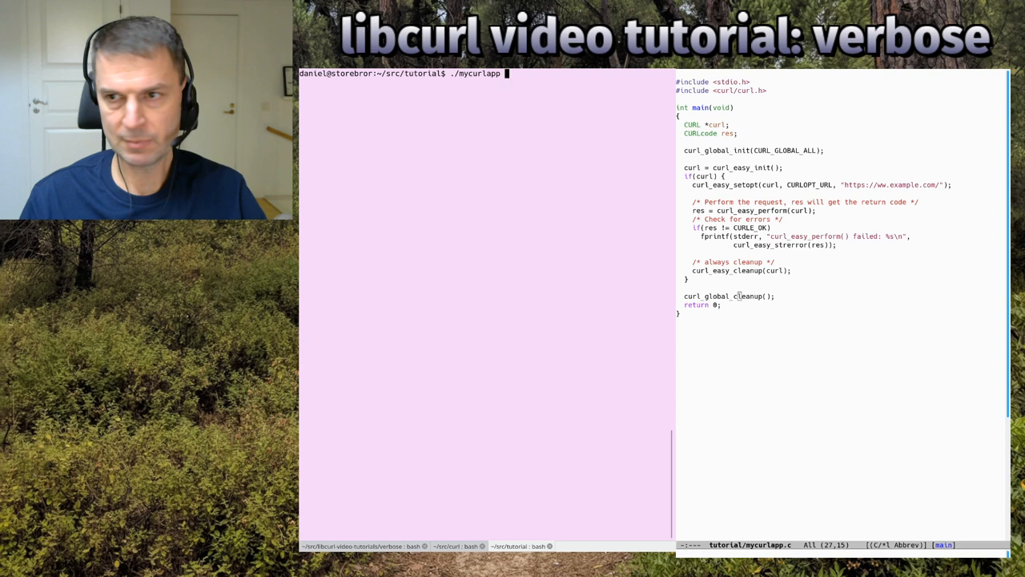
key(Return)
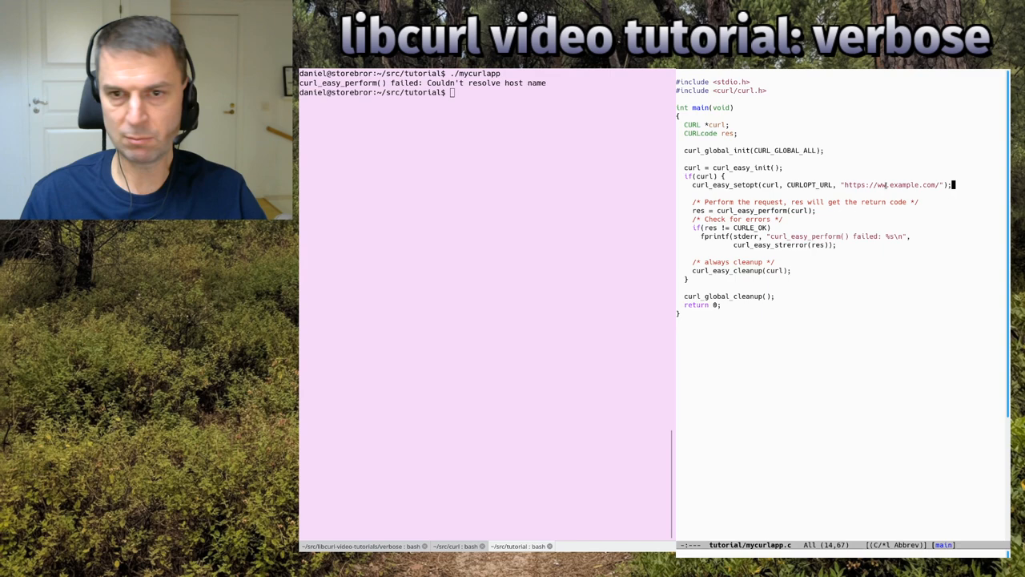
Type the line curl_easy_setopt(curl, CURLOPT_VERBOSE, 1L); into mycurlapp.c
text(curl_easy_setopt)
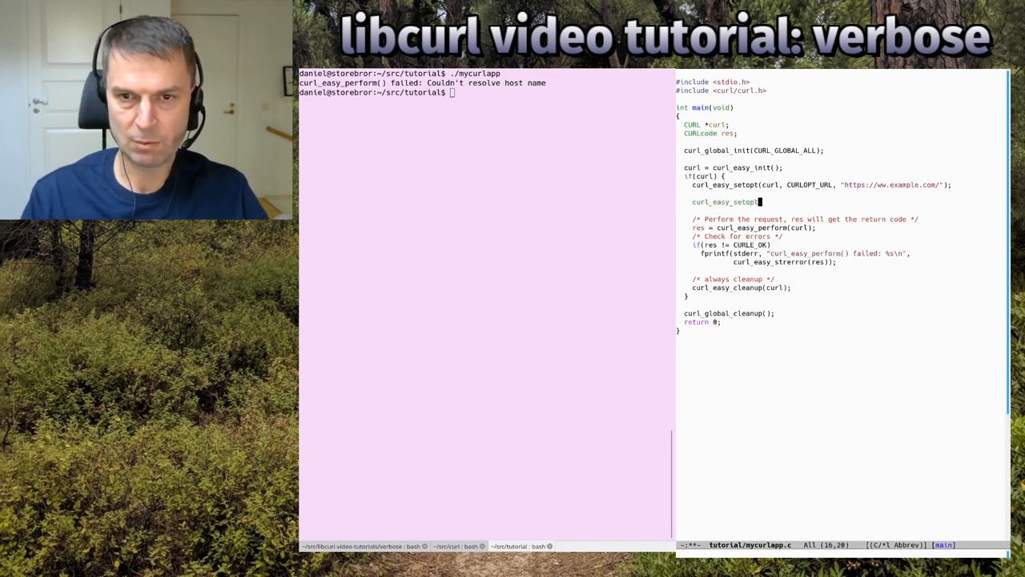
text((curl, CURLOPT_)
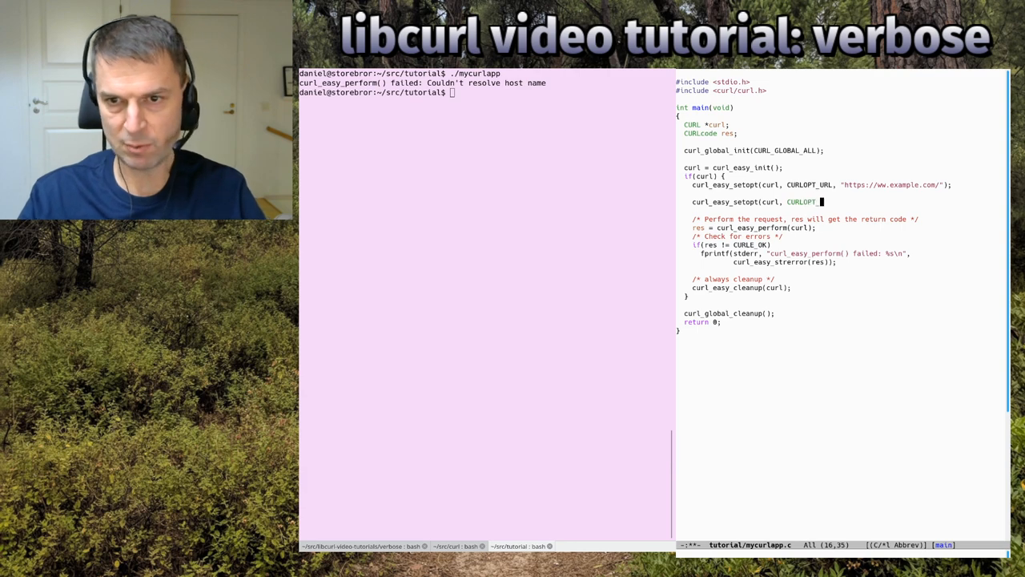
text(VERBOSE)
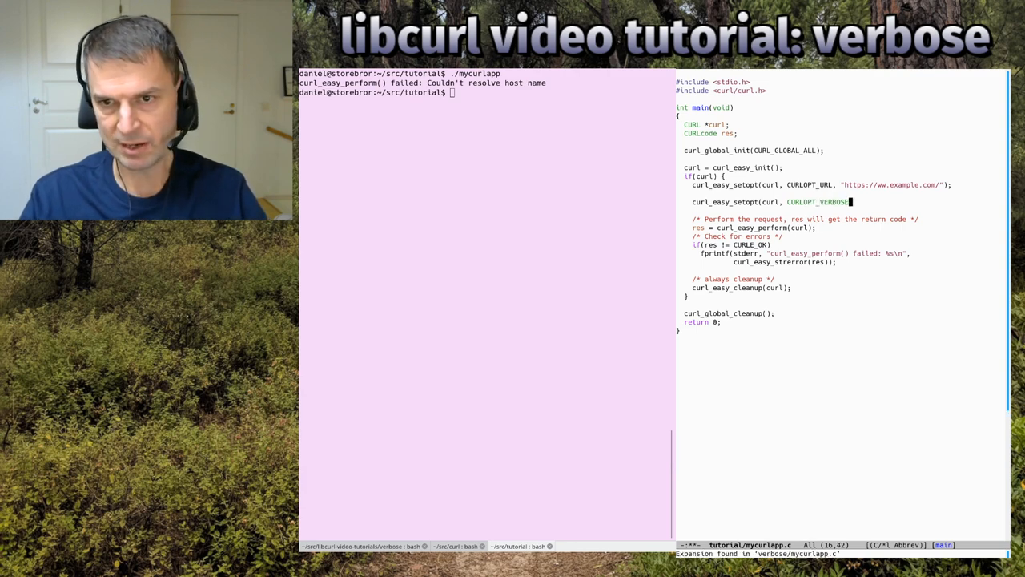
text(, 1L))
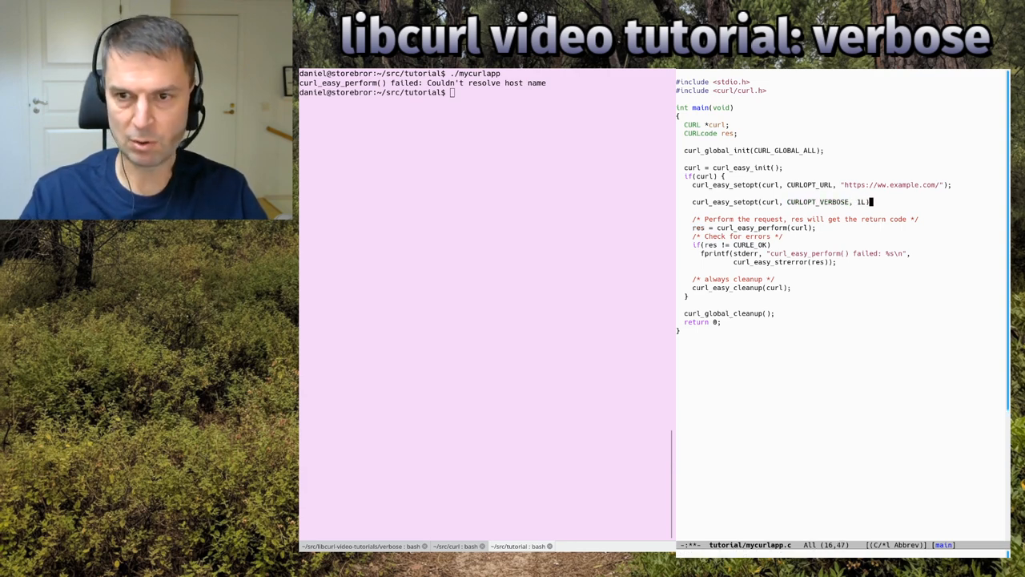
text();)
click(485, 93)
text(./mycurlapp)
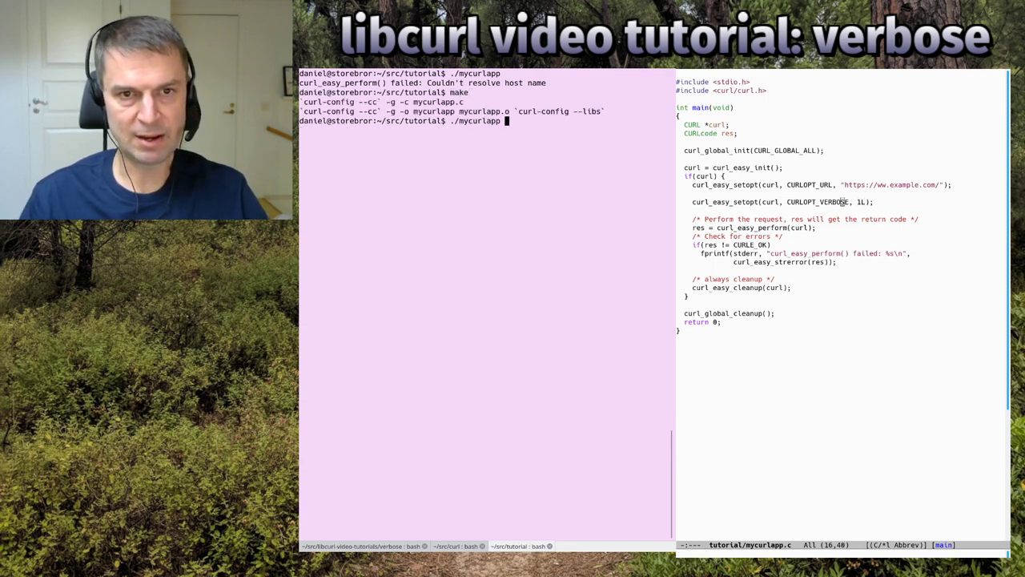
Run the rebuilt mycurlapp to see its verbose output
key(Return)
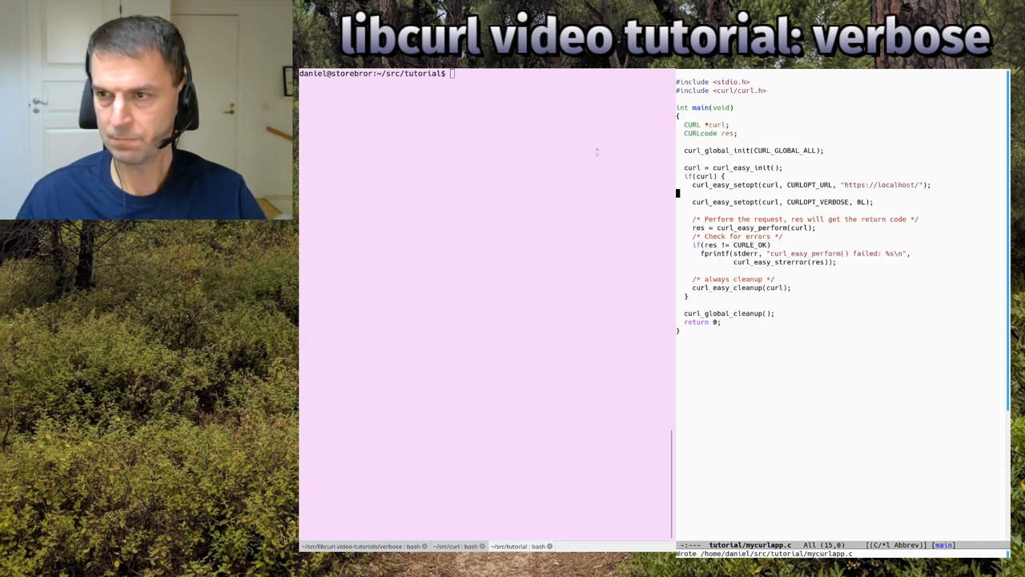
Rebuild with make and run ./mycurlapp twice against localhost with verbose on
text(make)
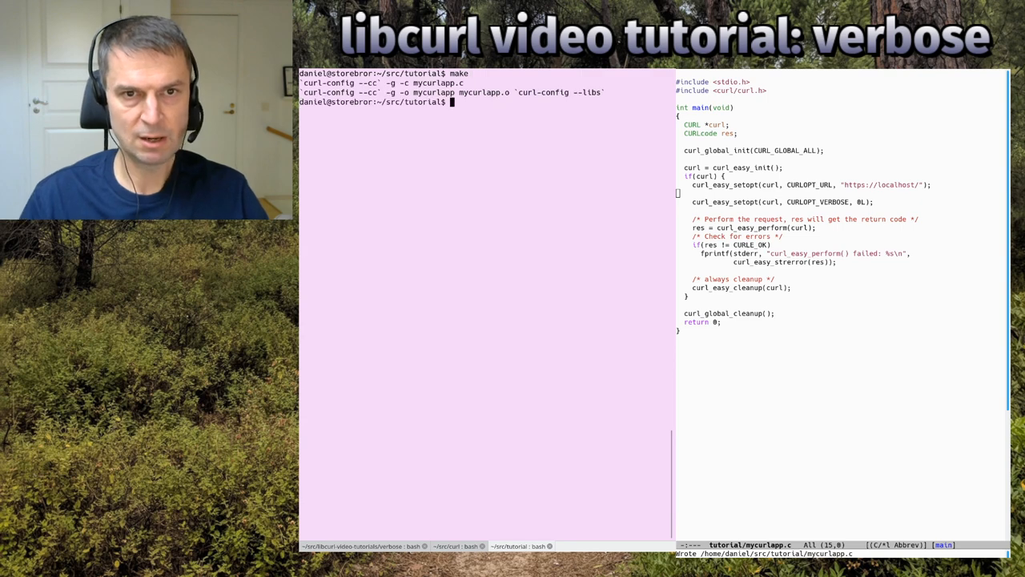
text(./mycurlapp)
click(783, 202)
text(1)
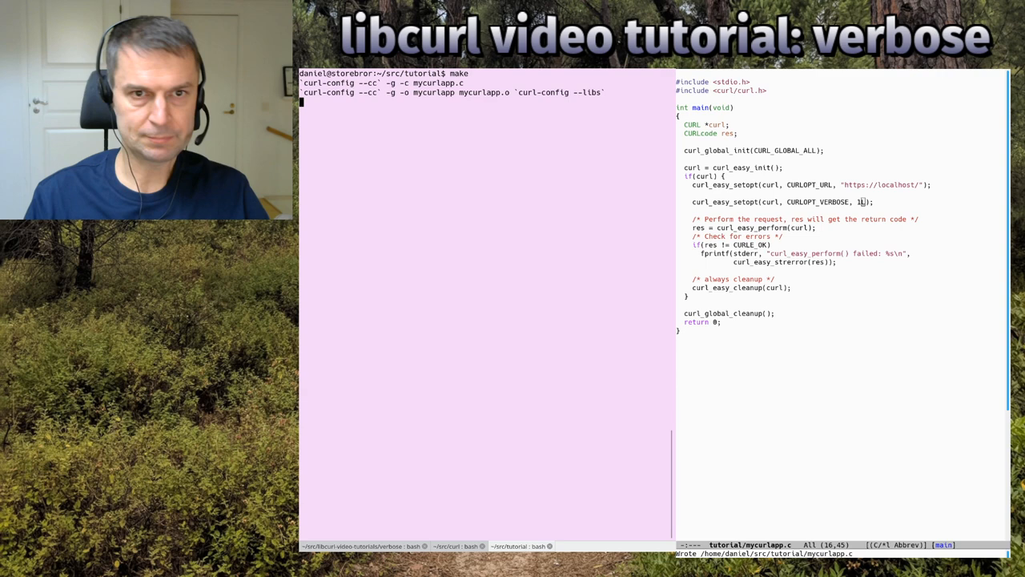
text(./mycurlapp)
click(842, 184)
text(example.co)
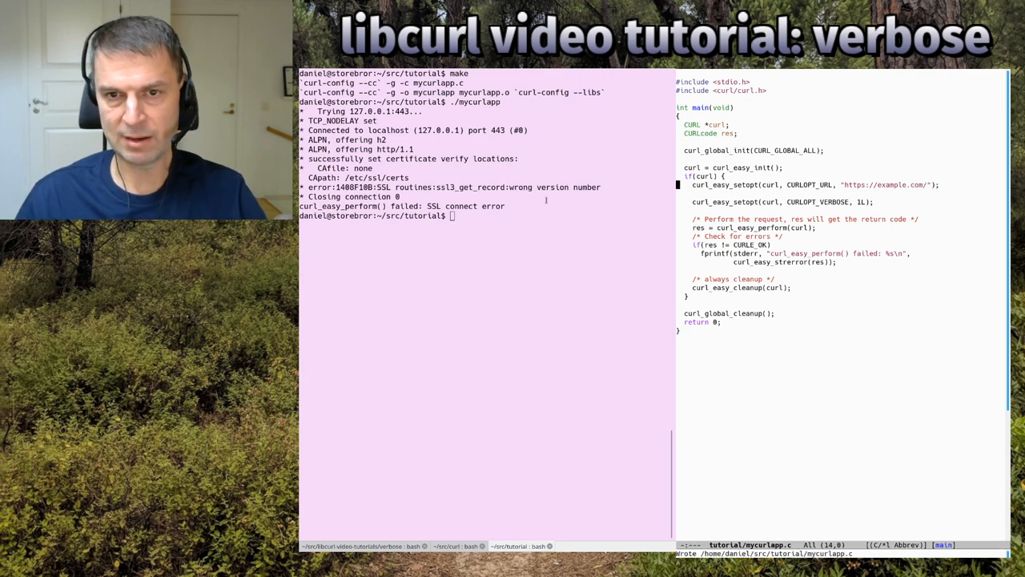
text(make)
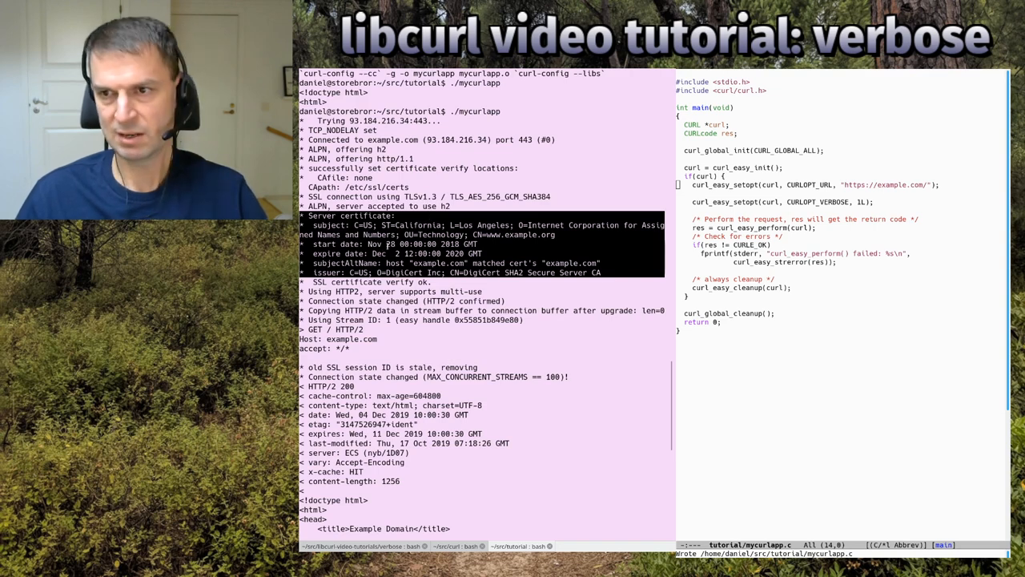
Scroll down through the verbose TLS, certificate, header and HTML output
scroll(down, 3)
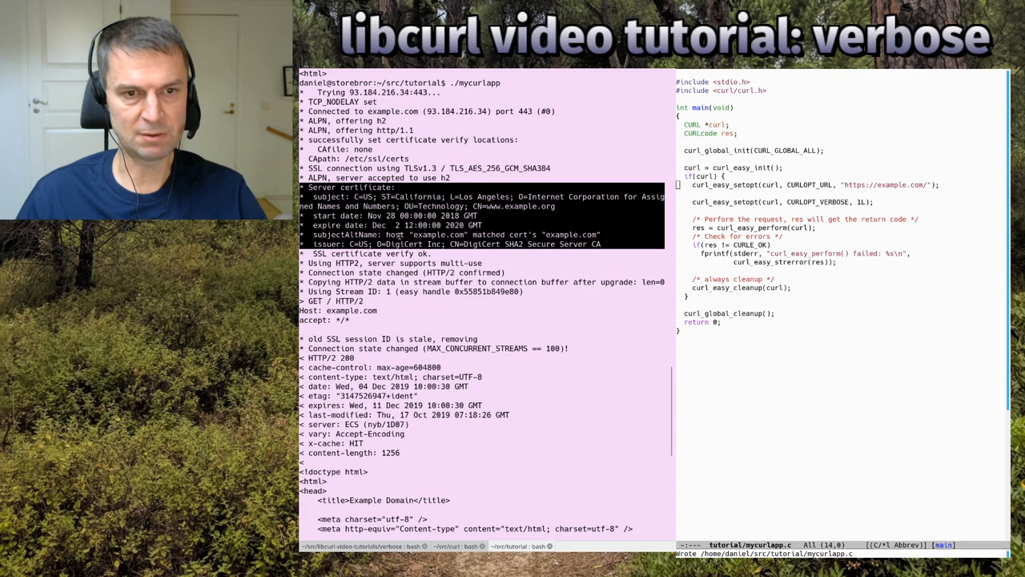
scroll(down, 3)
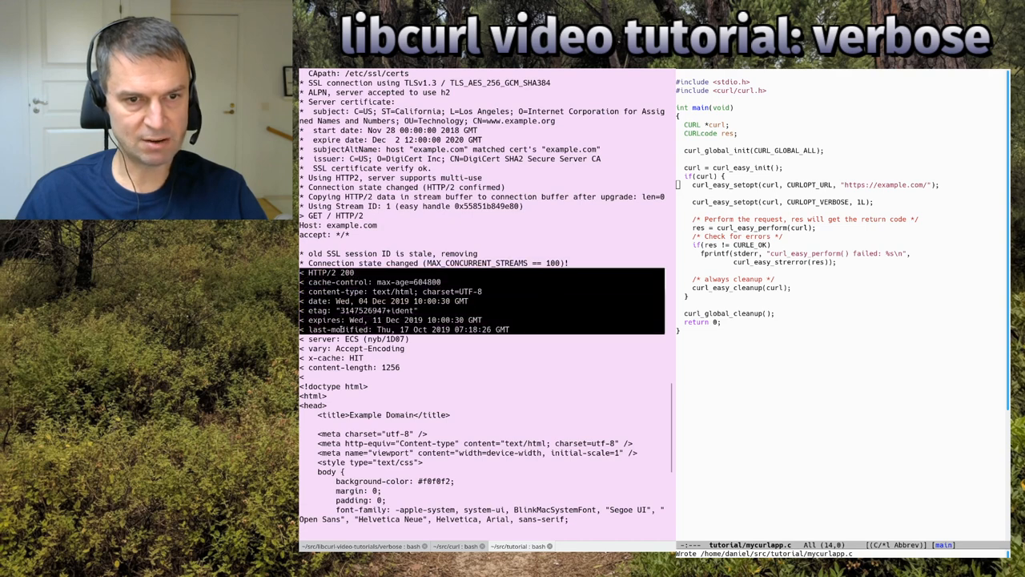
scroll(down, 3)
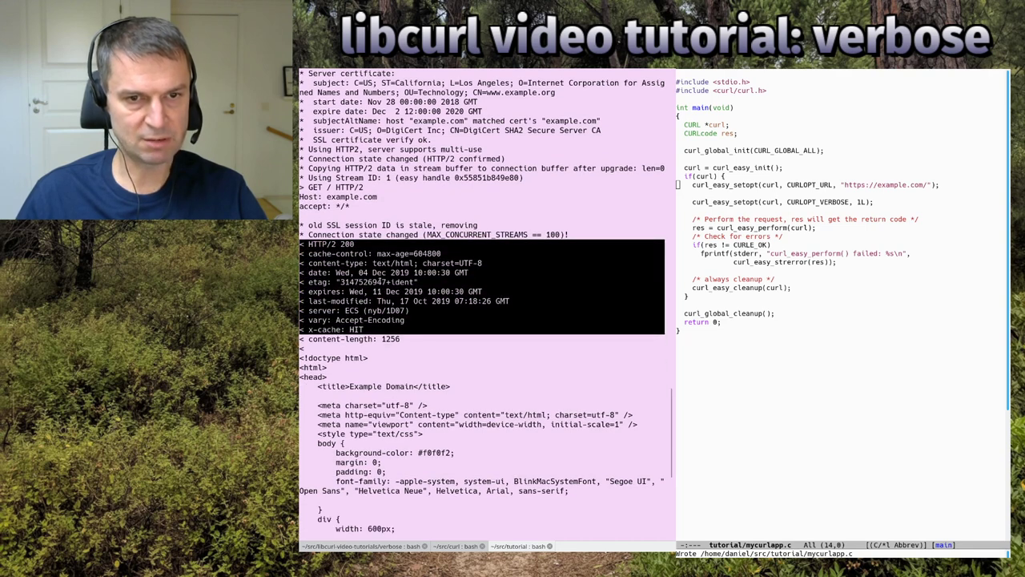
scroll(down, 3)
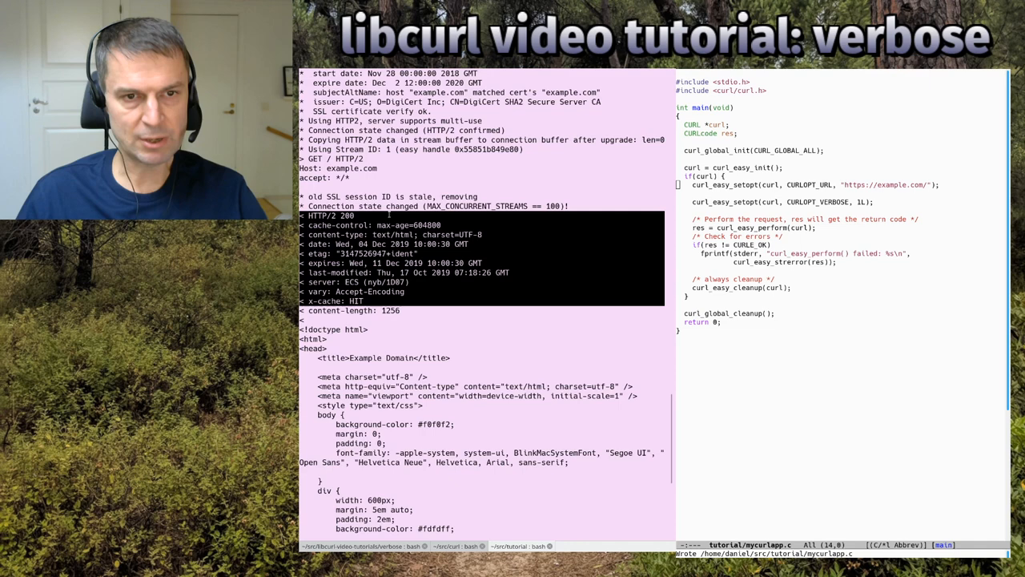
scroll(down, 3)
text(0)
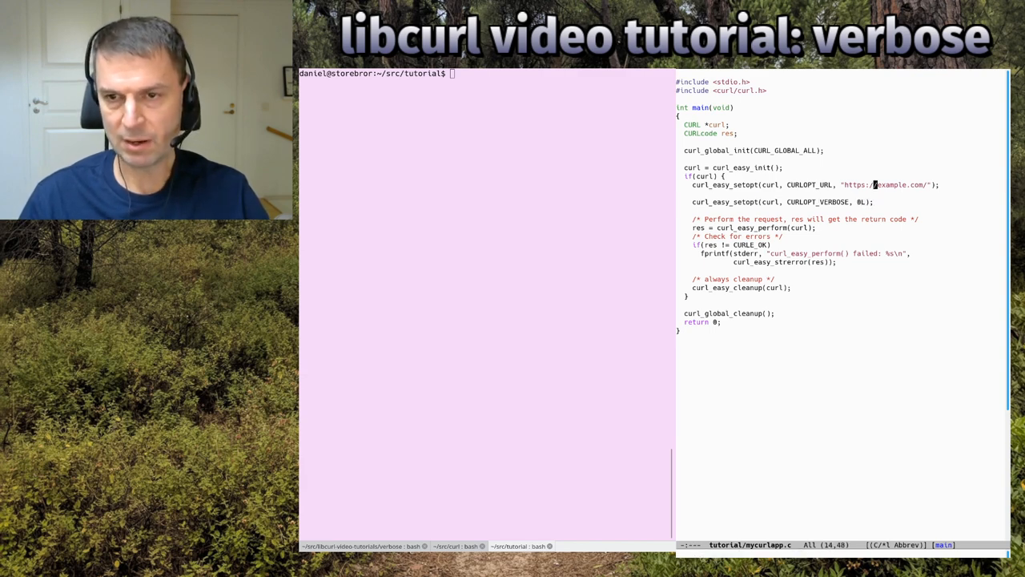
Save the ww.example.com URL, rebuild and run mycurlapp, then begin typing man CURLOPT_BUFFE
key(C-x C-s)
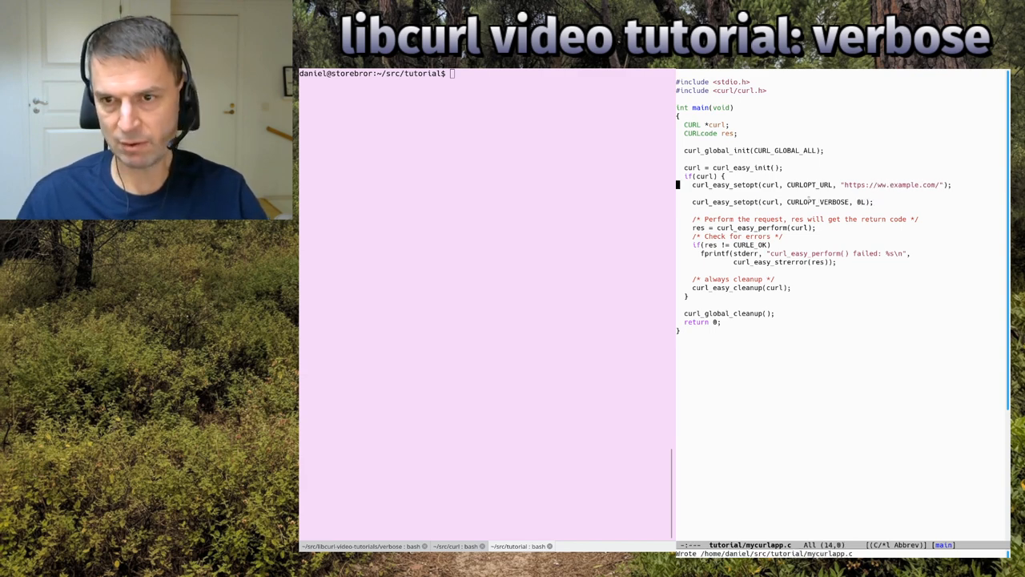
text(make)
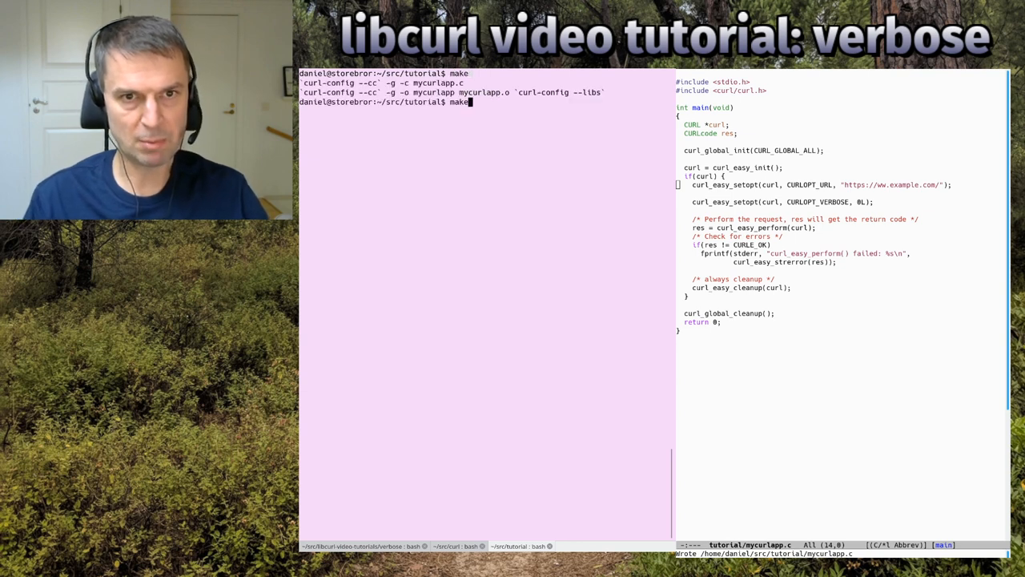
text(./mycurlapp)
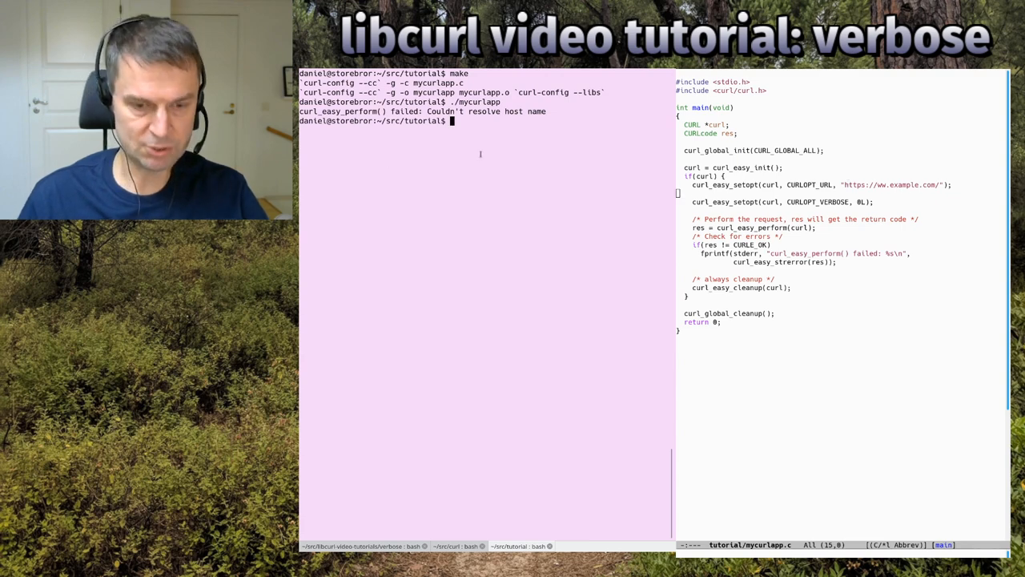
text(man CURLOPT)
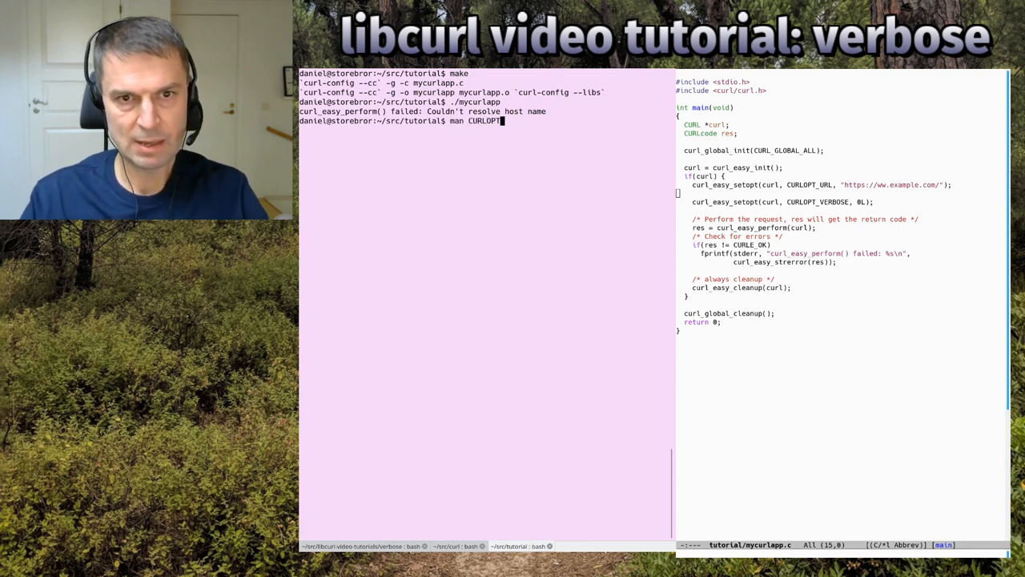
text(_BUFFER)
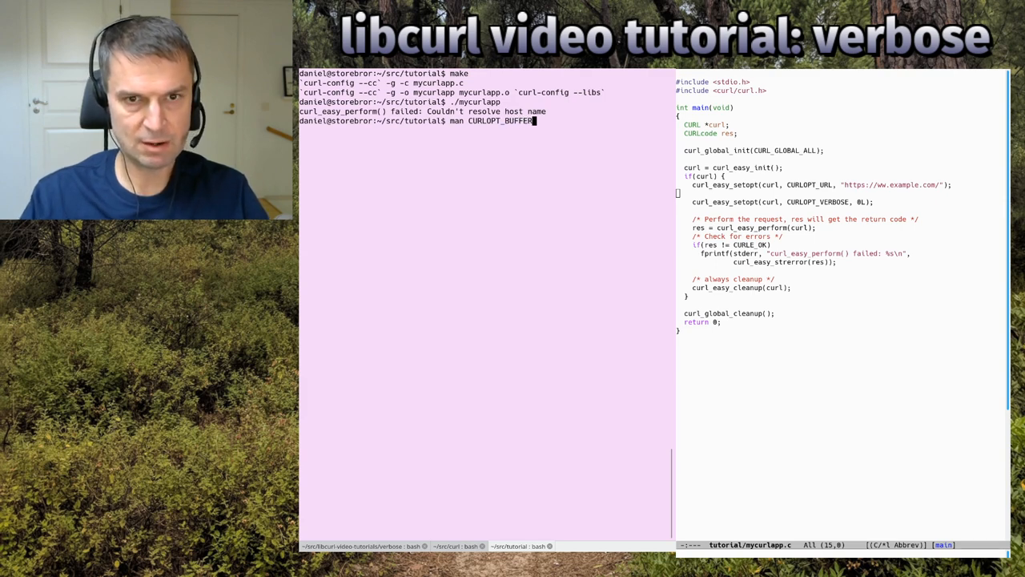
Complete the command as man CURLOPT_ERRORBUFFER to display its manual page
text(ERRORBUFFER)
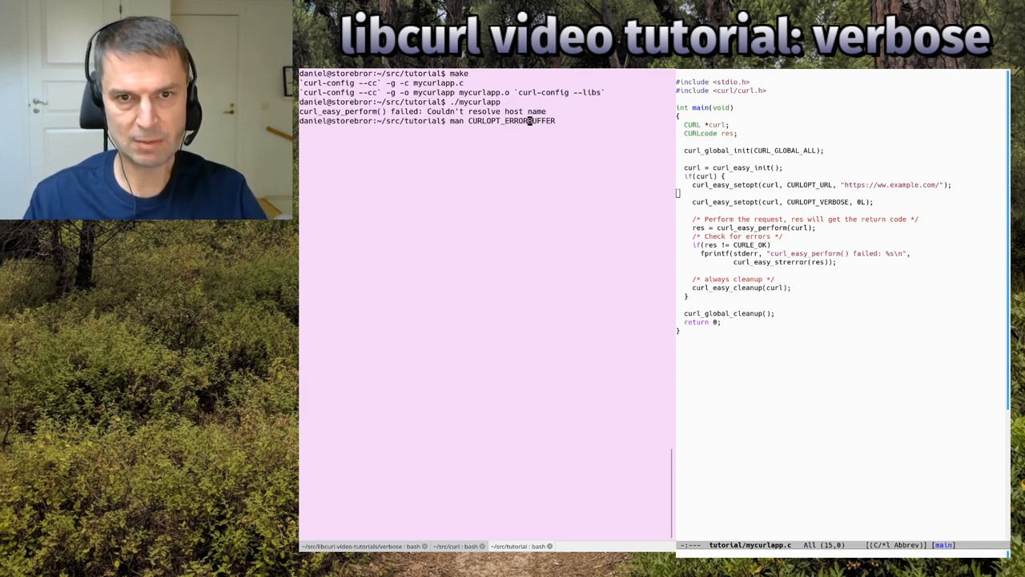
key(Return)
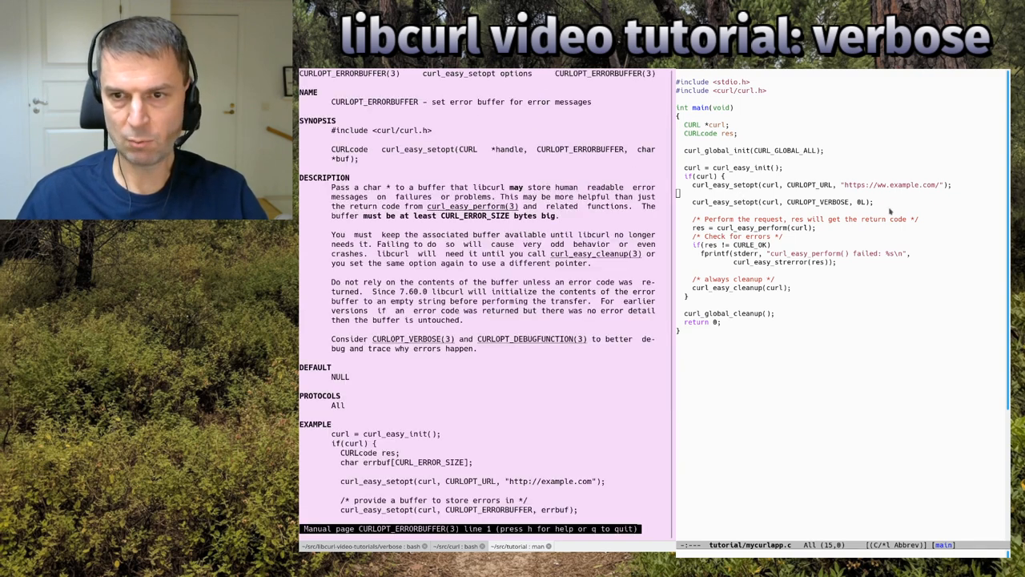
Add curl_easy_setopt(curl, CURLOPT_ERRORBUFFER, error); to mycurlapp.c
text(cur)
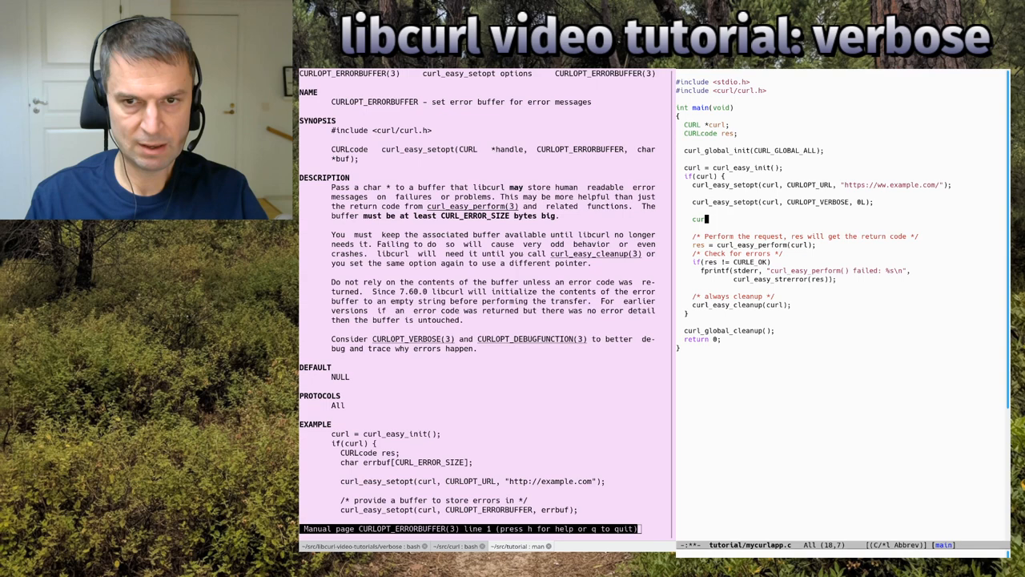
text(_easy_setopt(curl,)
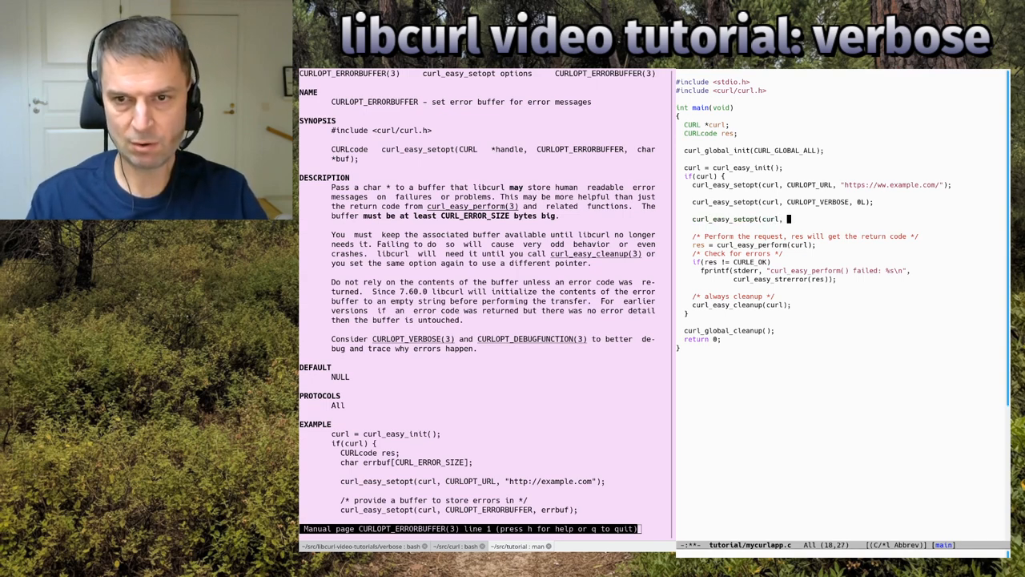
text(CURLOPT_)
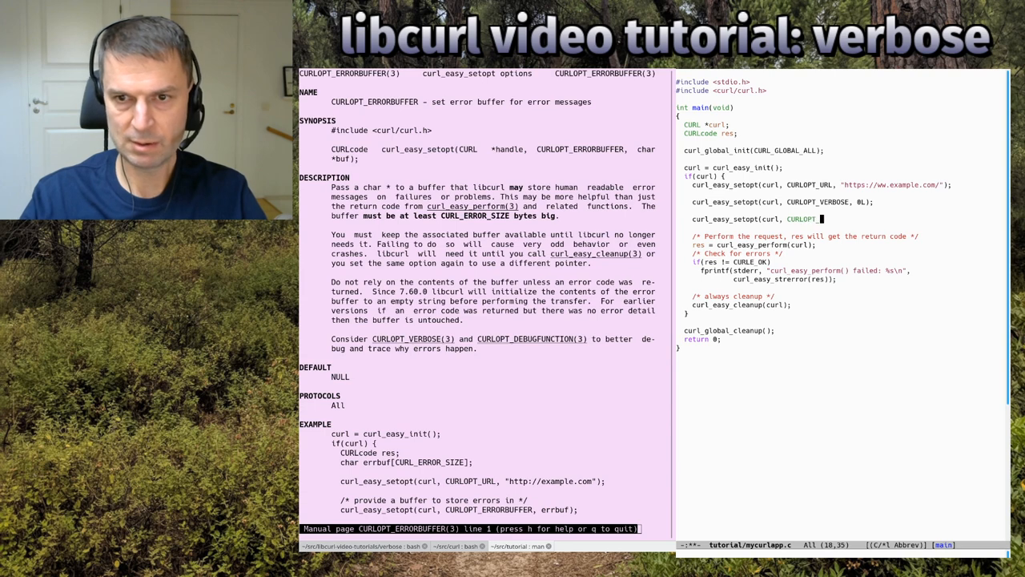
text(ERRORBUFFER,)
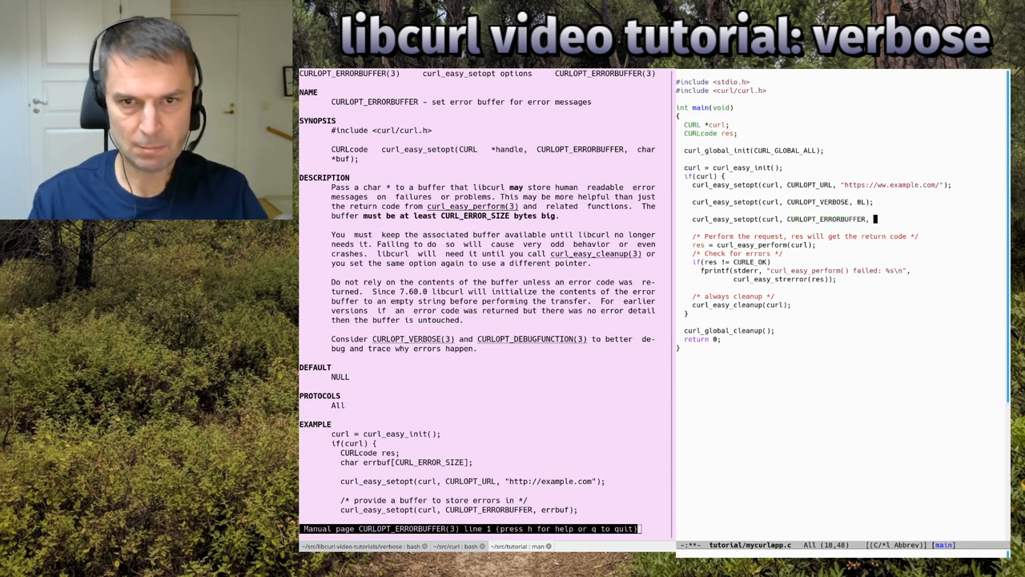
text(error);)
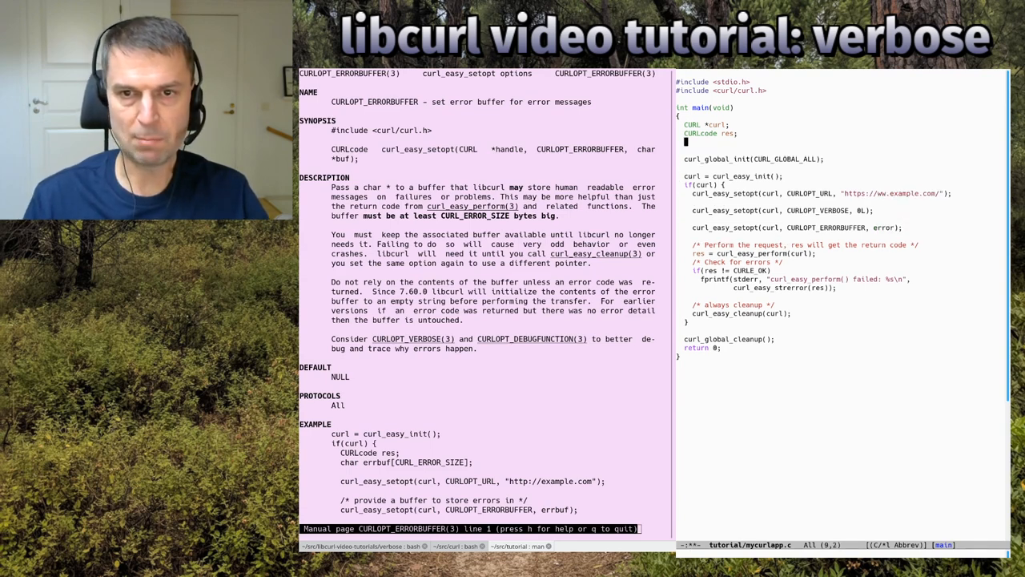
Declare the buffer as char error[CURL_ERROR_SIZE]
text(char error)
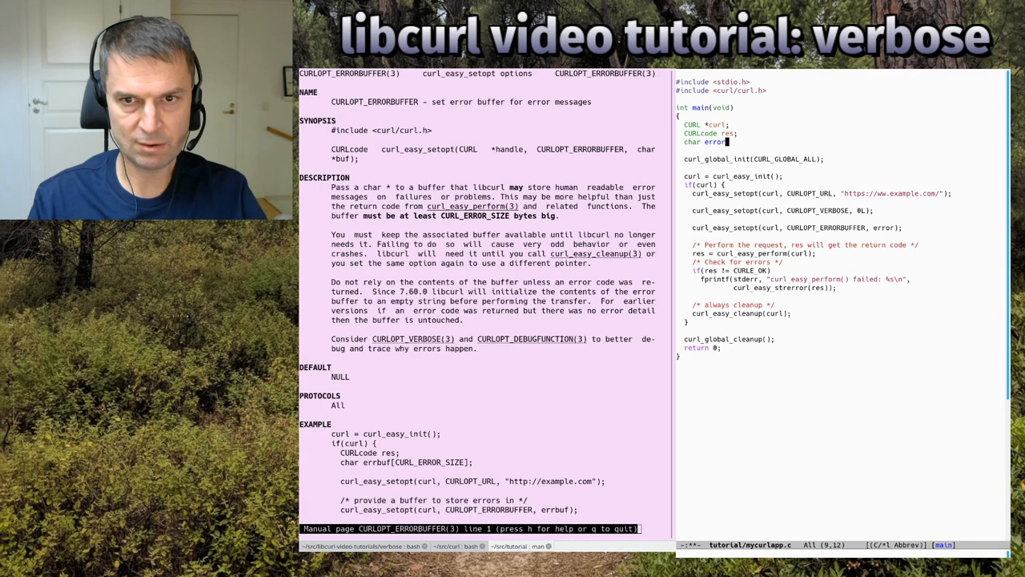
text([)
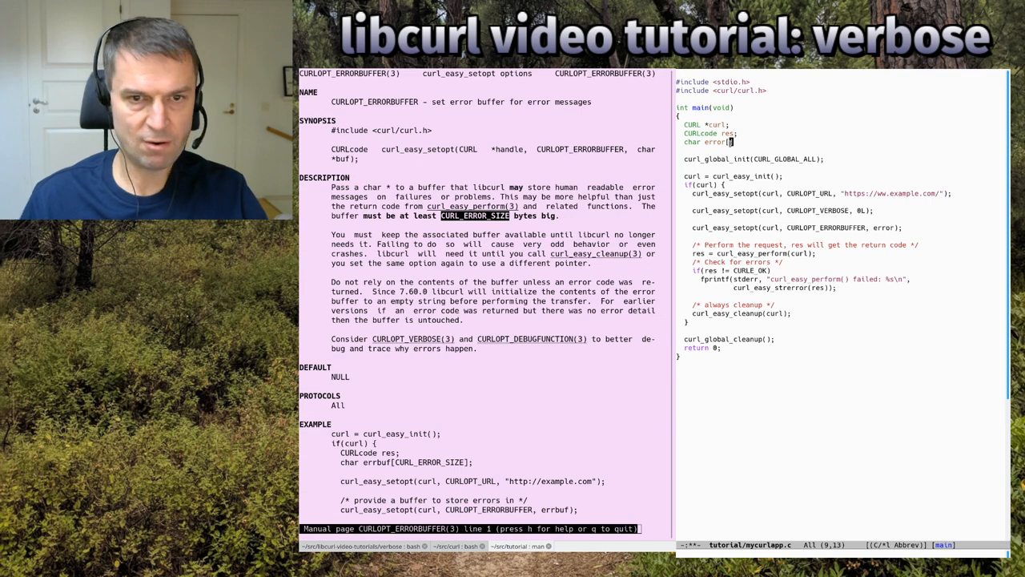
text(CURL_ERROR_SIZE];)
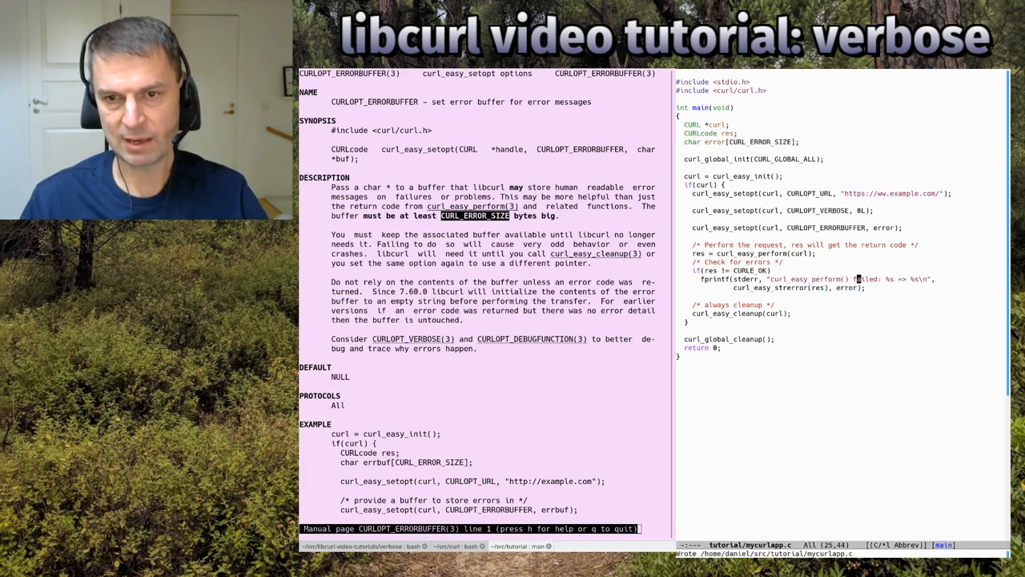
mouse_move(783, 300)
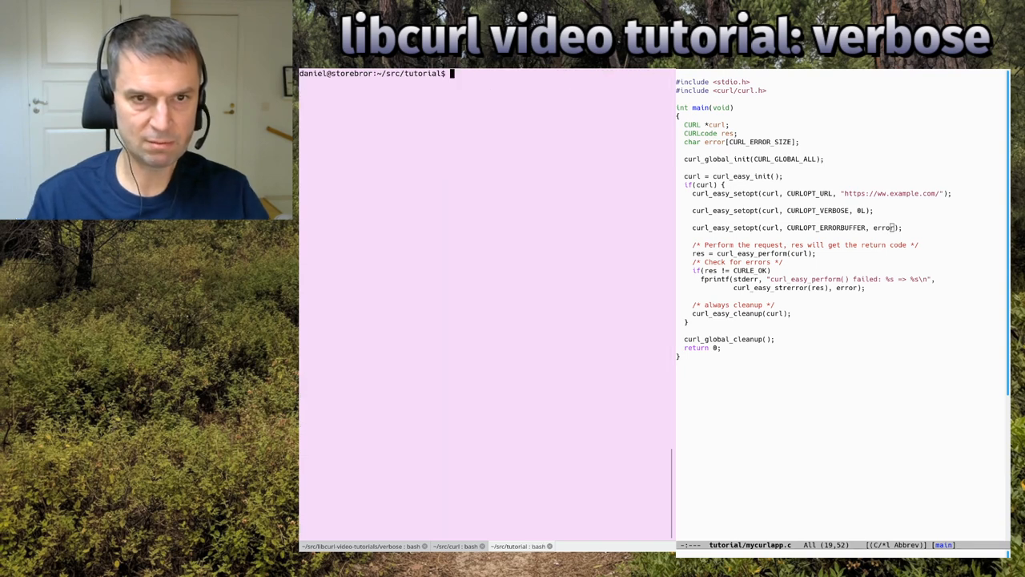
Rebuild with make and run ./mycurlapp twice, getting "Could not resolve host: ww.example.com"
text(make)
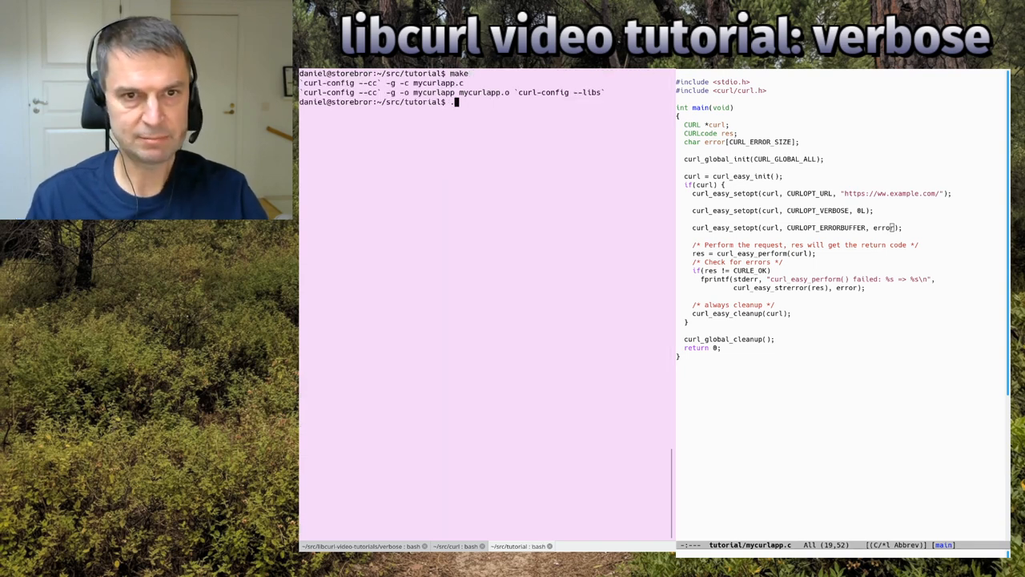
text(./mycurlapp)
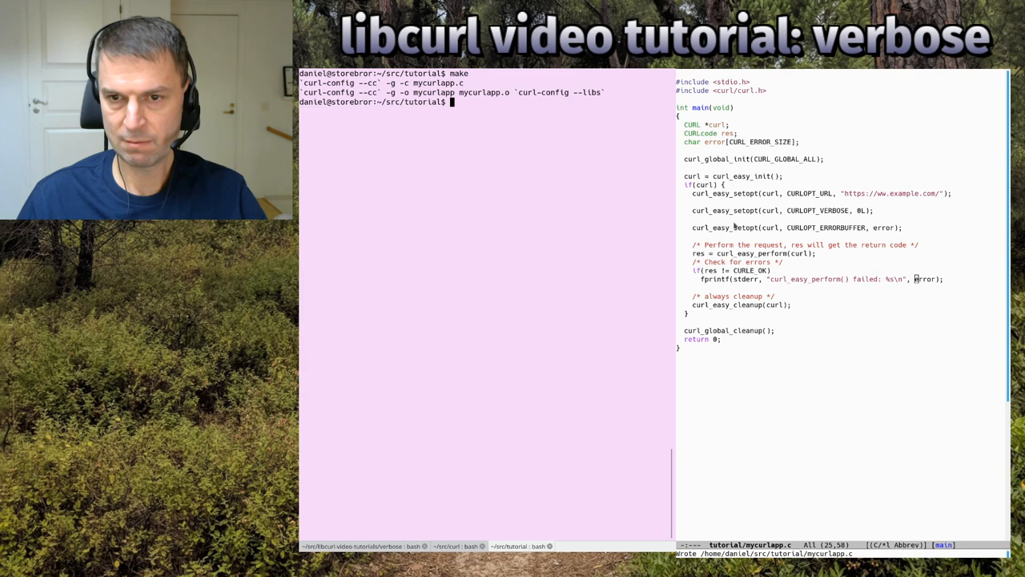
text(./mycurlapp)
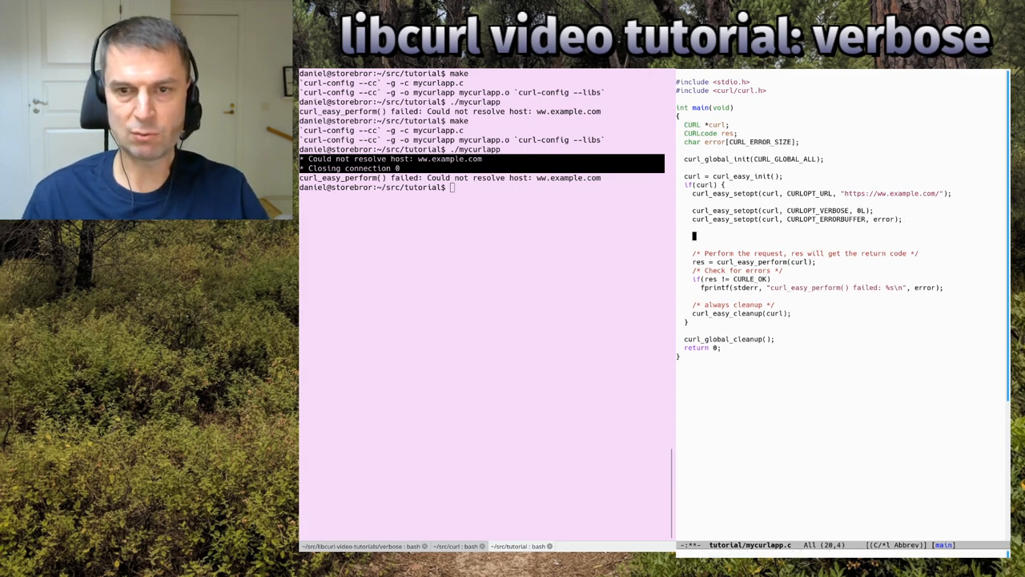
Add the line curl_easy_setopt(curl, CURLOPT_HEADER, 1L); to mycurlapp.c
text(curl_easy_setopt(cur)
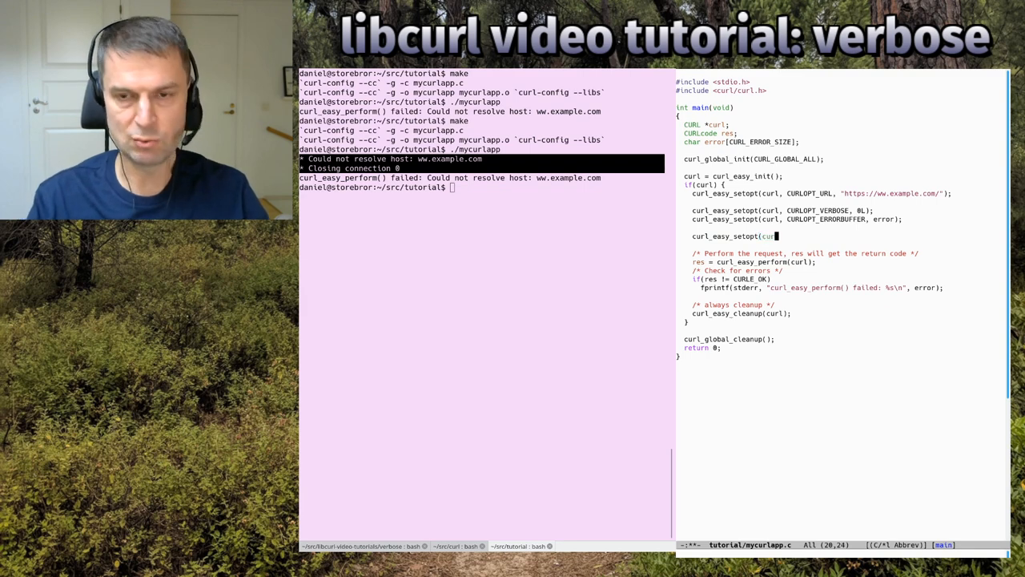
text(CURLOPT_)
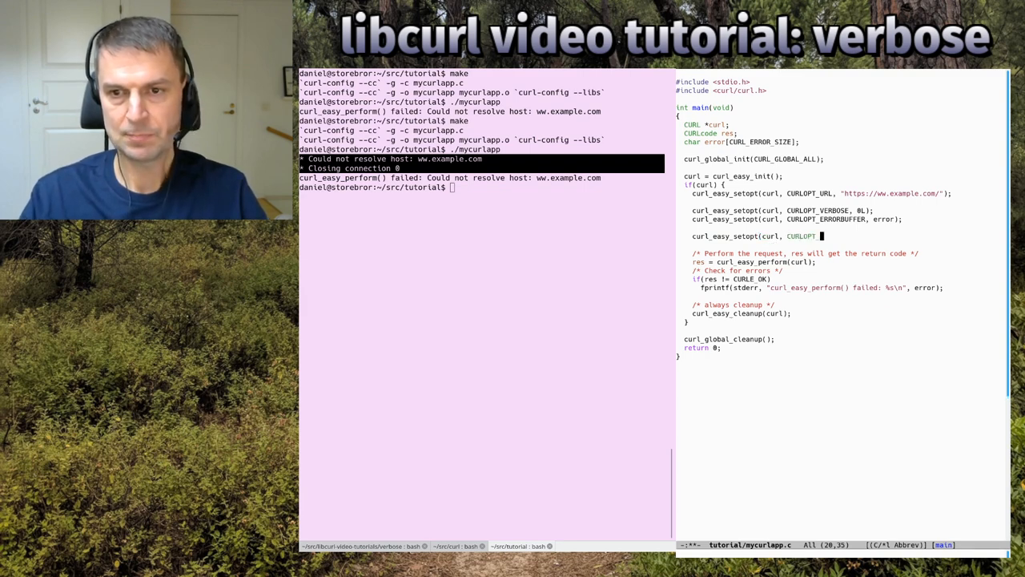
text(_HEADER)
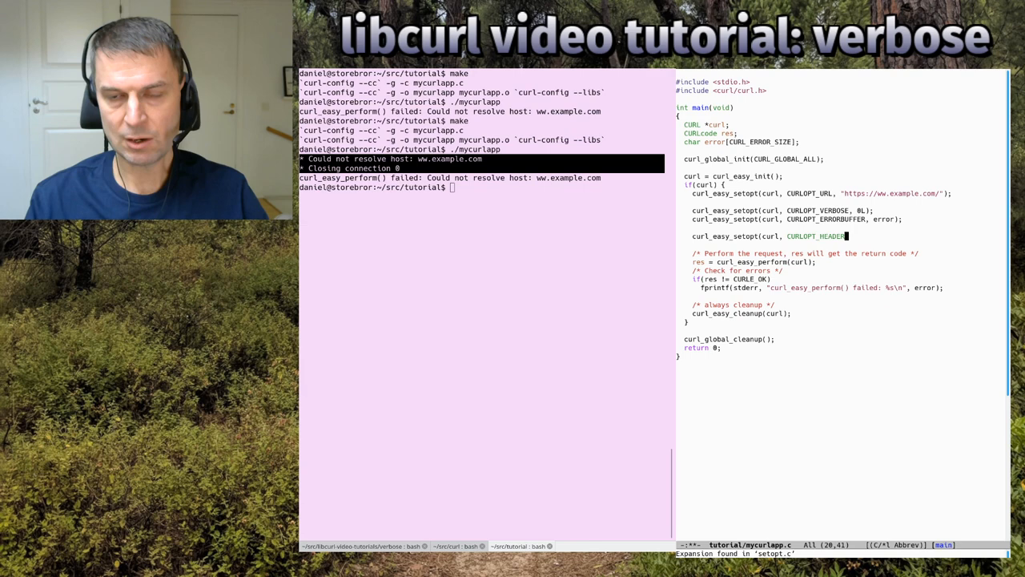
text(, 1L);)
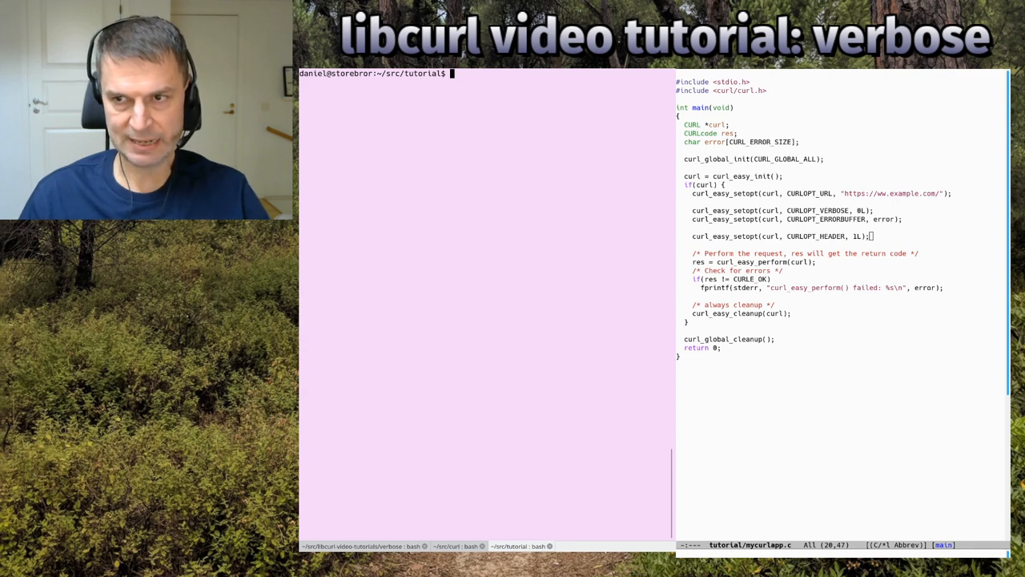
Run ./mycurlapp to view the HTTP/2 200 headers, then switch CURLOPT_HEADER to 0L
text(./mycurlapp)
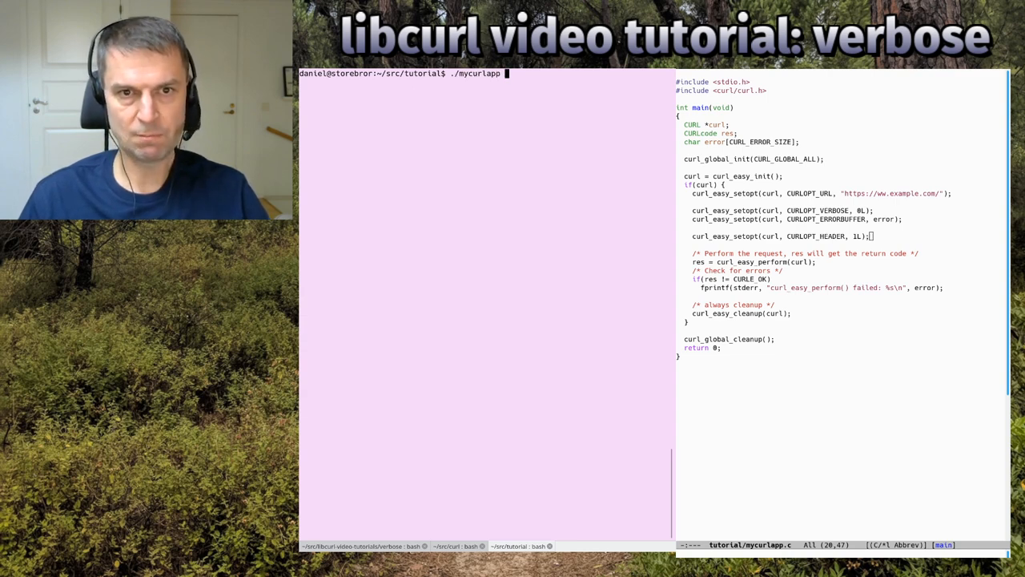
key(Return)
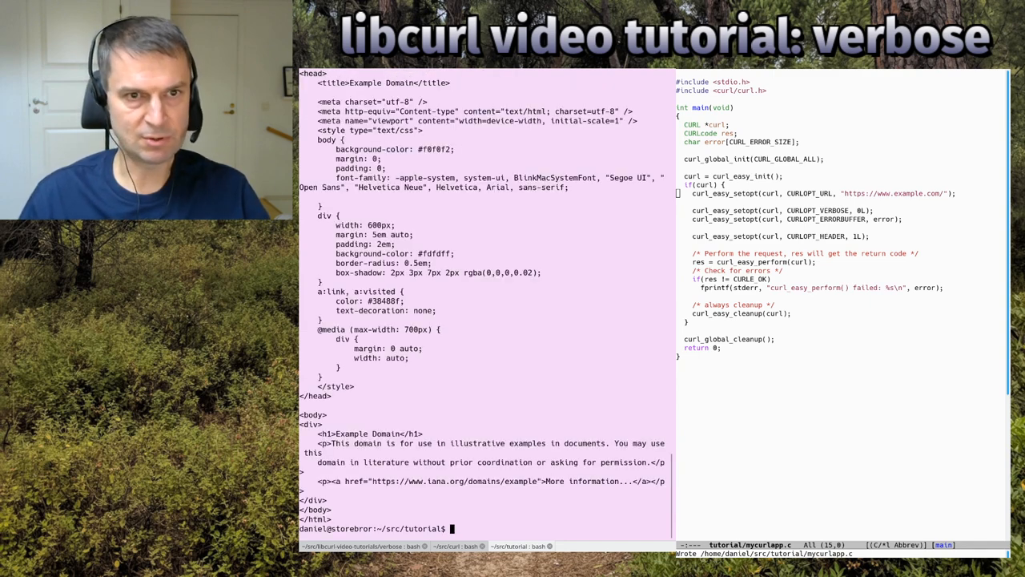
text(./mycurlapp)
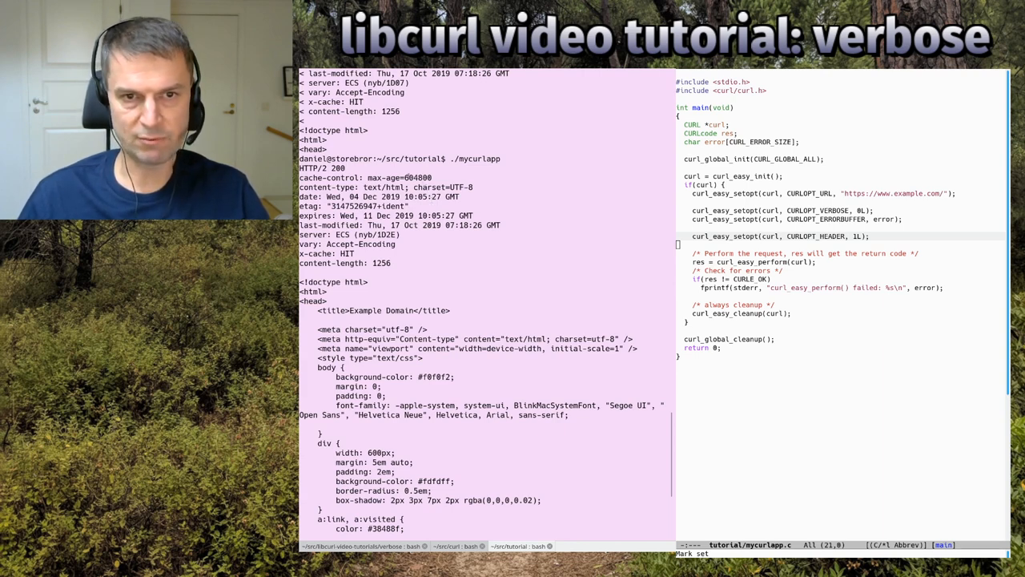
drag(299, 177, 409, 206)
text(0)
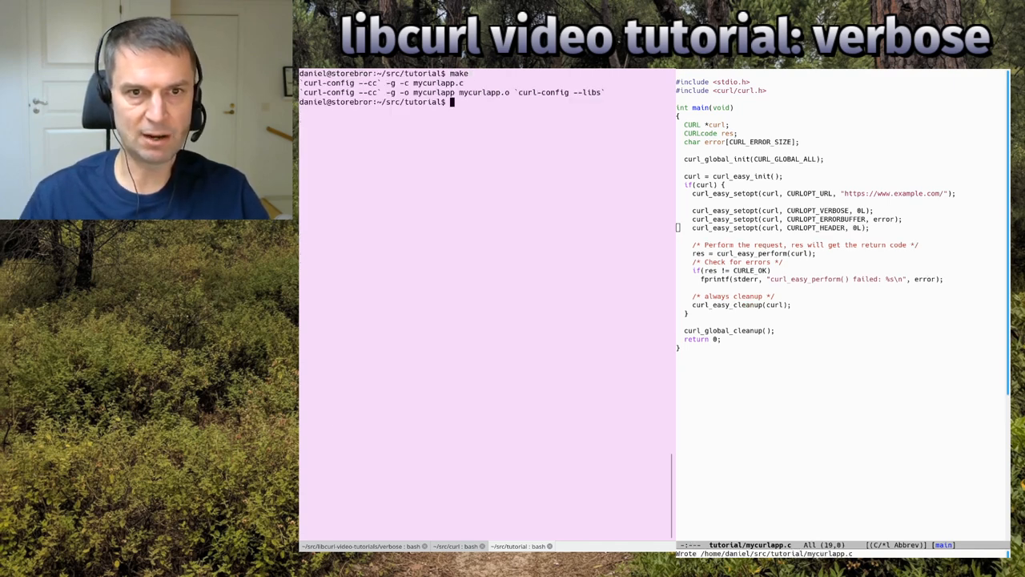
Run the rebuilt ./mycurlapp to print the example.com HTML without headers
key(Return)
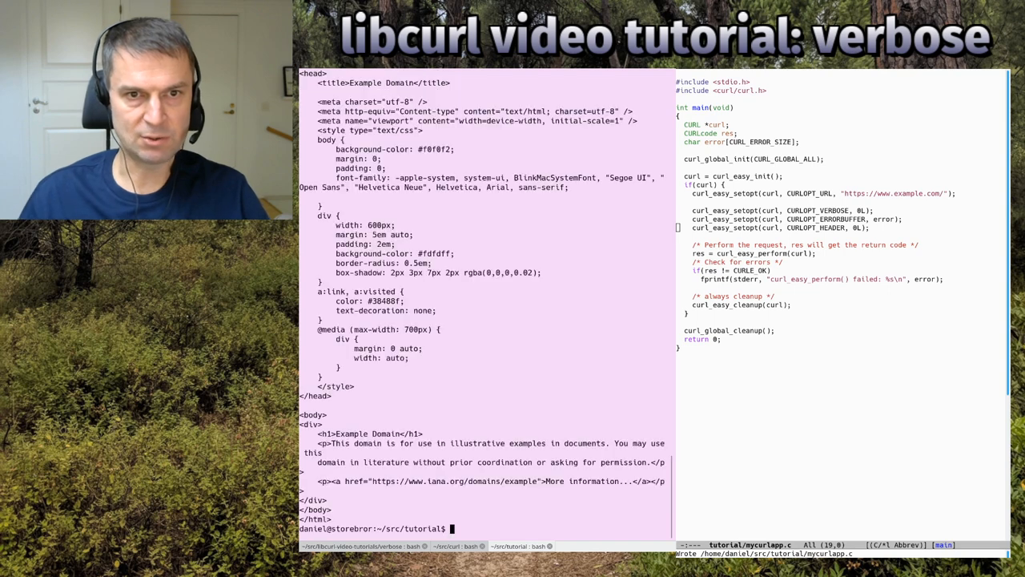